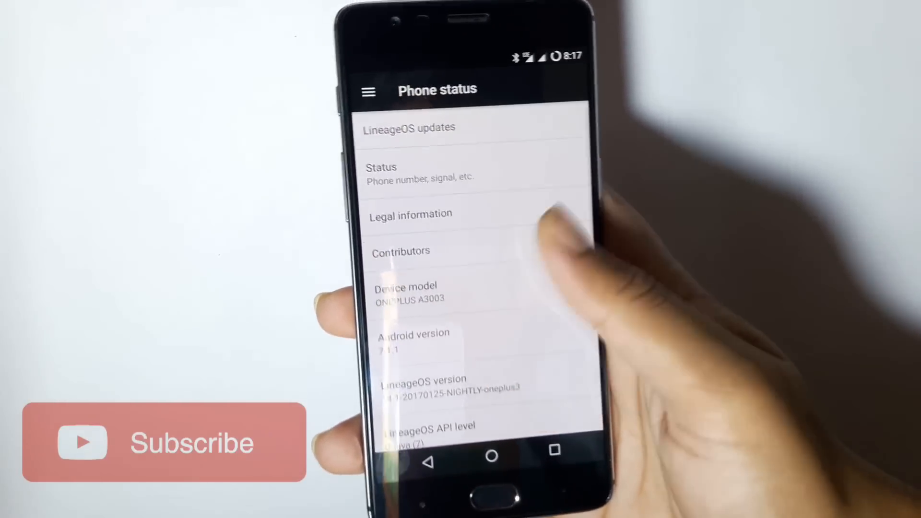
# Step: Enable development settings from About phone until the 'You have enabled development settings!' toast appears
pyautogui.scroll(-3)
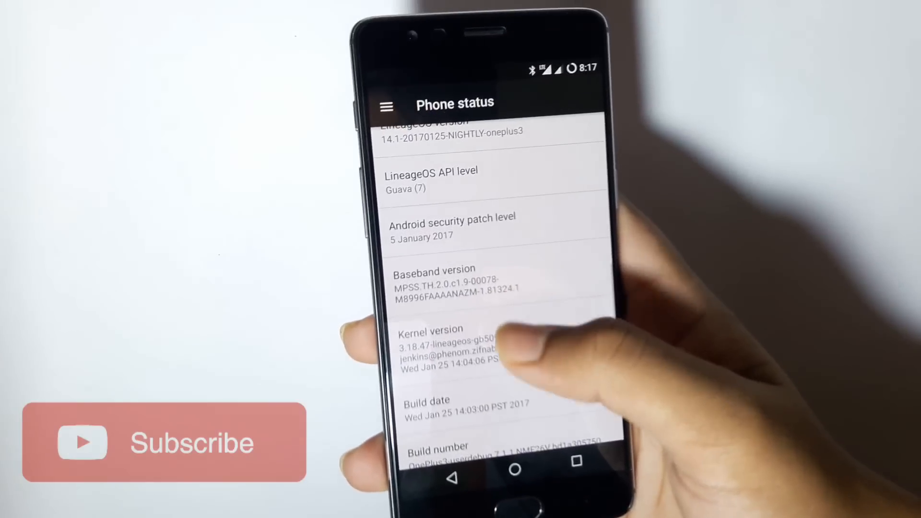
pyautogui.scroll(3)
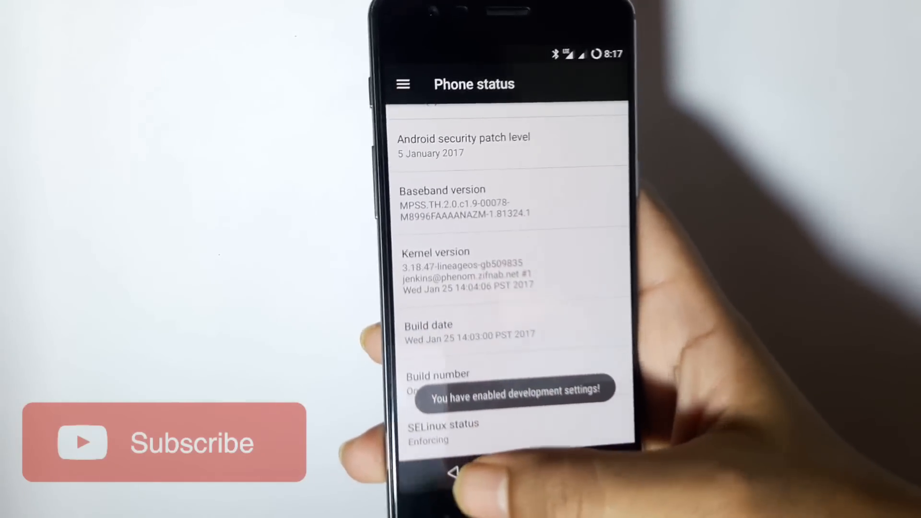
# Step: Look through the Developer options list and return to the main Settings list
pyautogui.click(426, 473)
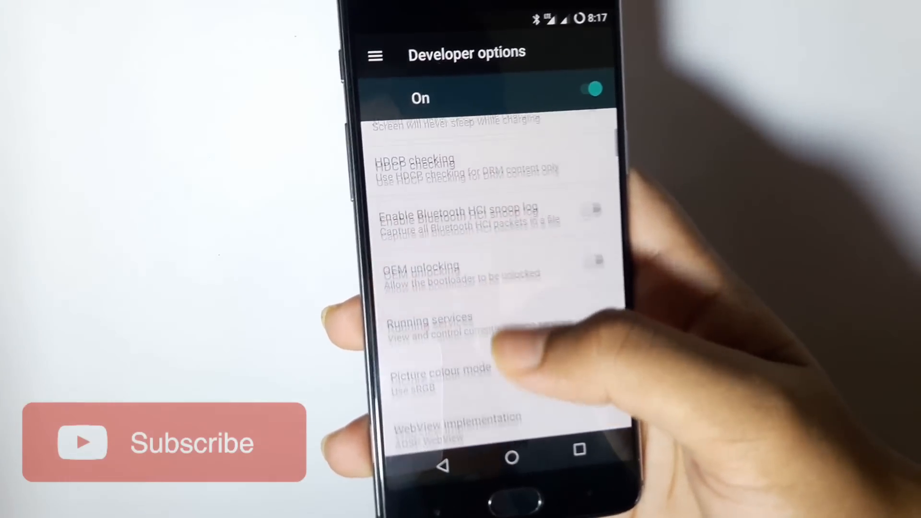
pyautogui.scroll(-3)
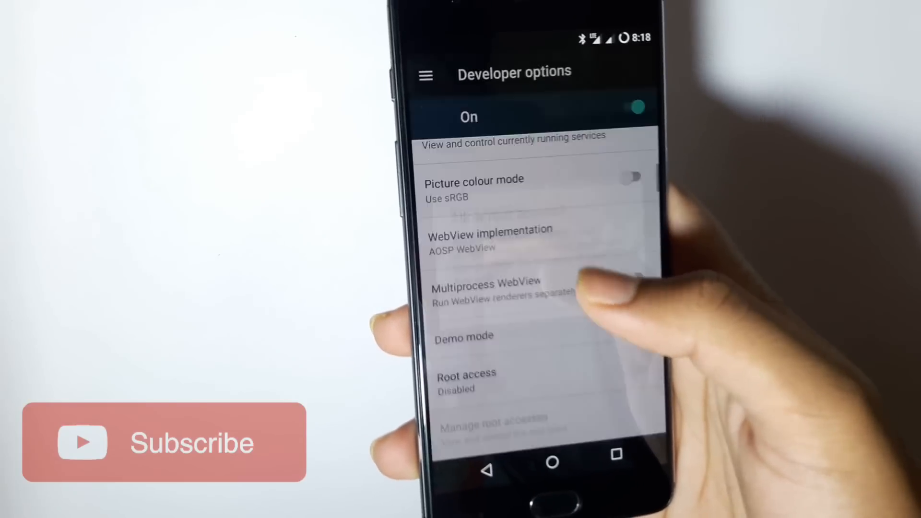
pyautogui.click(466, 379)
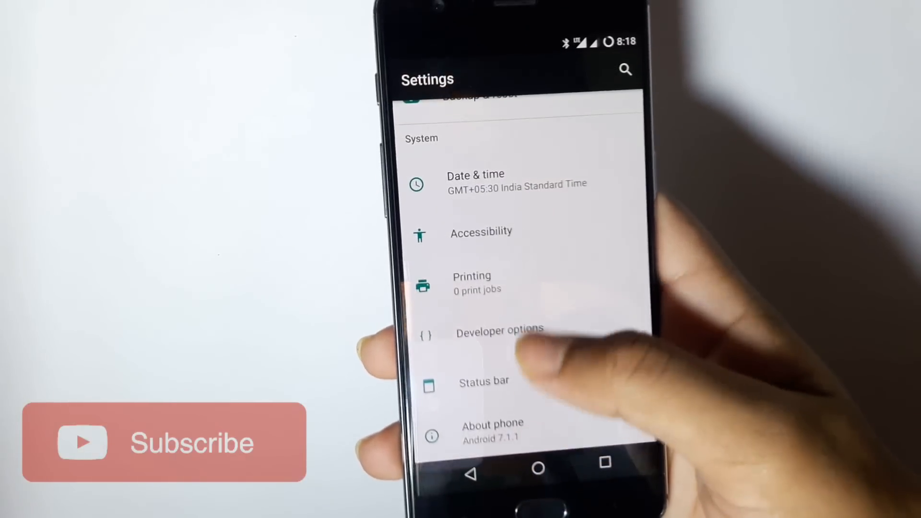
pyautogui.scroll(-3)
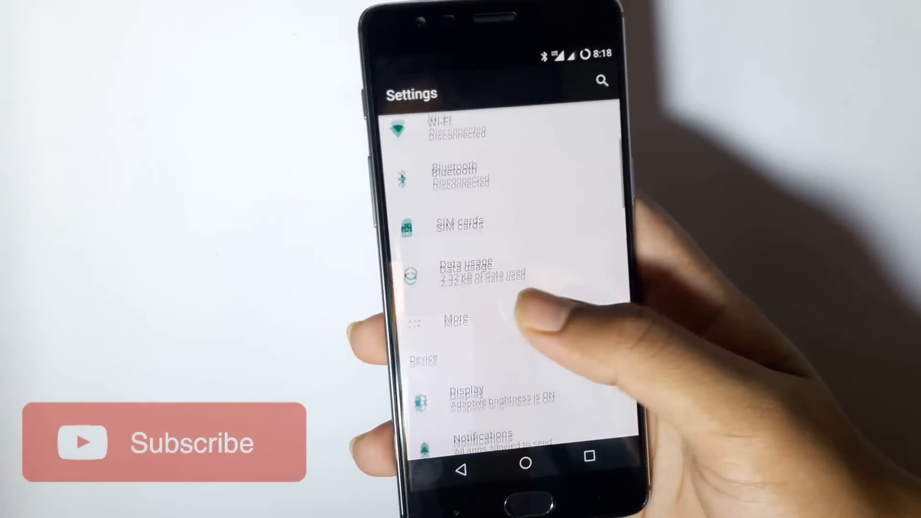
pyautogui.click(467, 399)
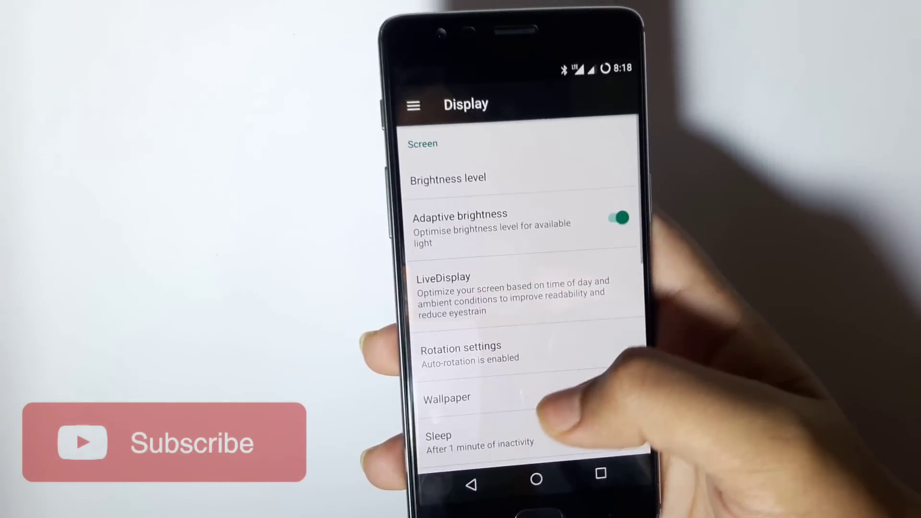
pyautogui.scroll(3)
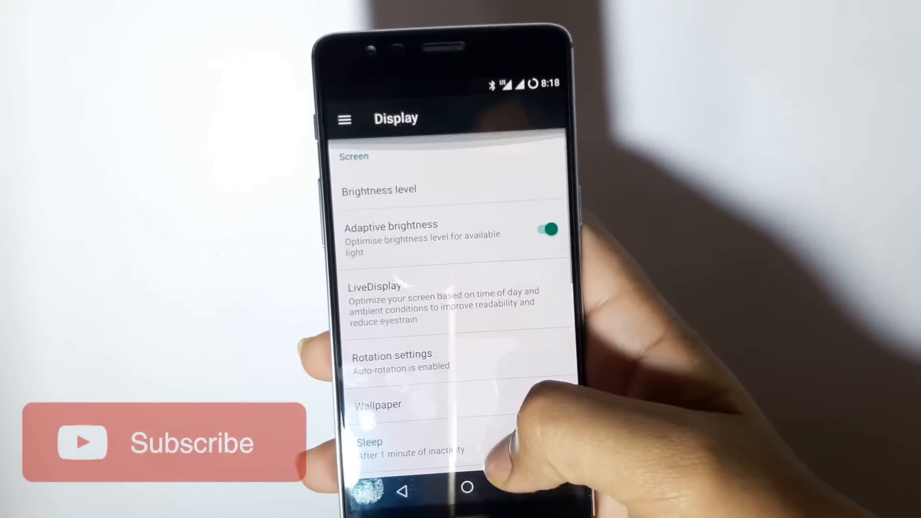
pyautogui.click(414, 489)
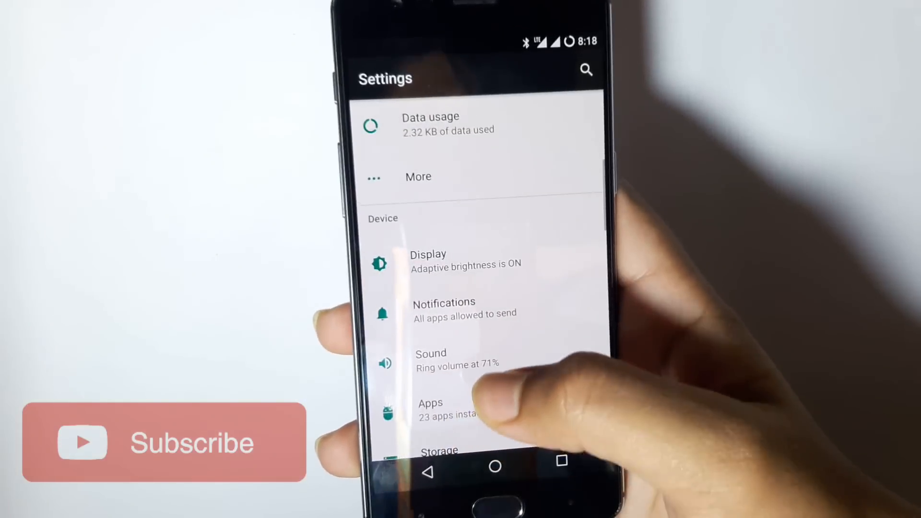
# Step: Briefly view the Buttons (hardware button) settings page from the main Settings list
pyautogui.click(444, 308)
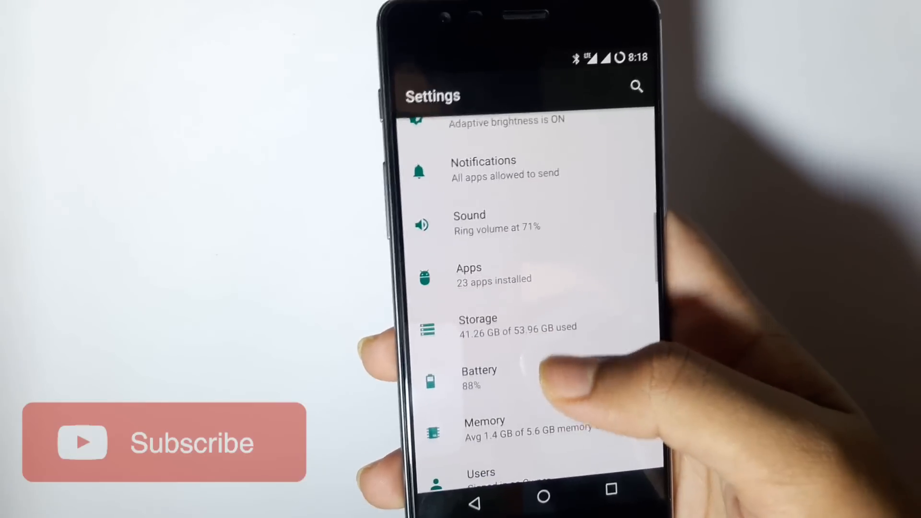
pyautogui.click(479, 376)
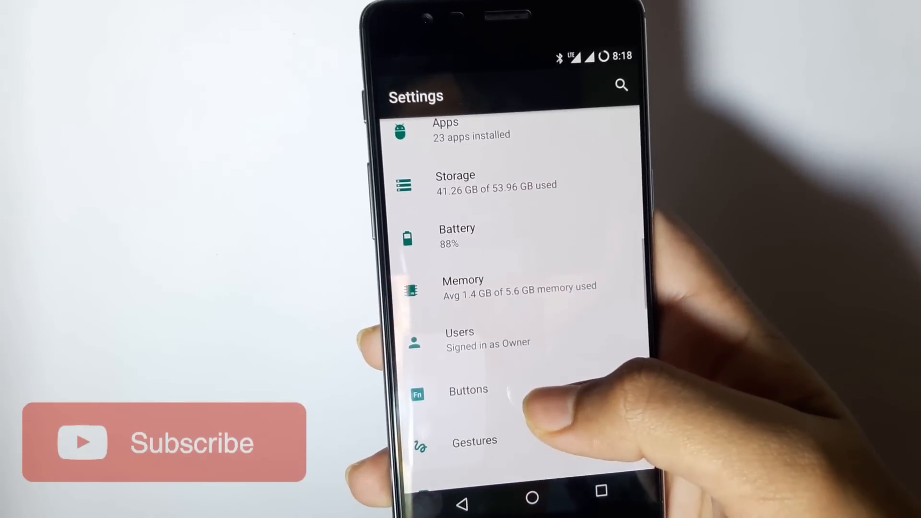
pyautogui.scroll(3)
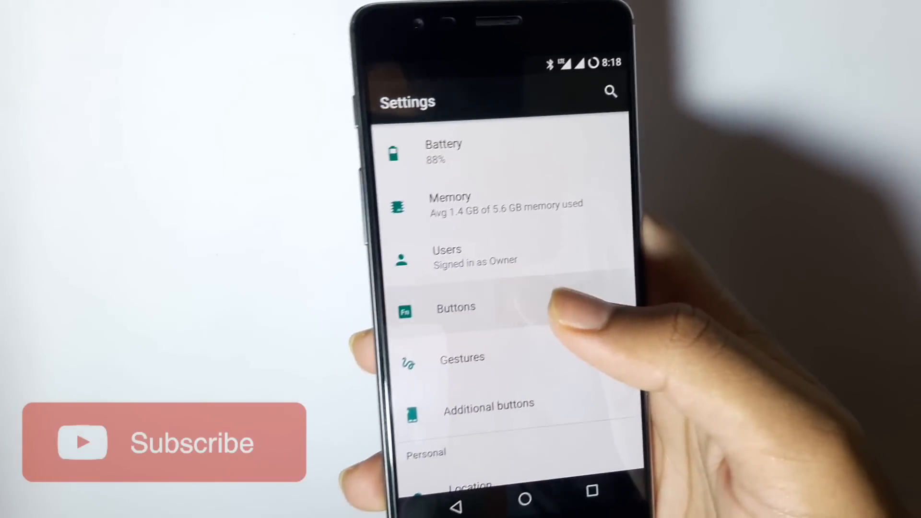
pyautogui.click(455, 308)
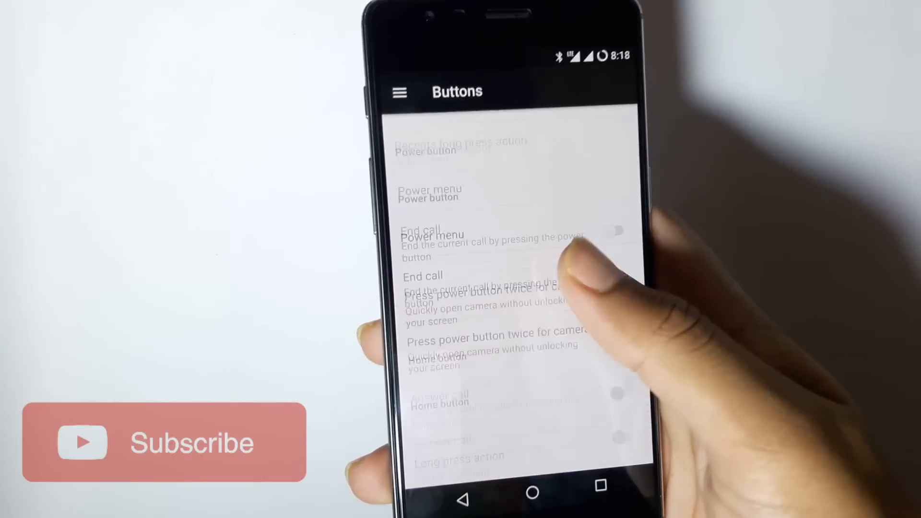
# Step: Show the Gestures page with camera, music, flashlight and haptic feedback toggles on
pyautogui.scroll(3)
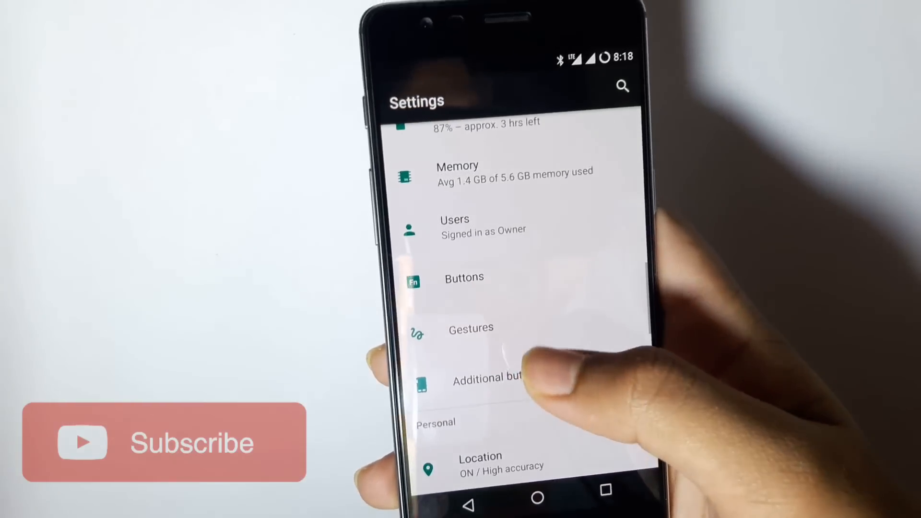
pyautogui.click(471, 328)
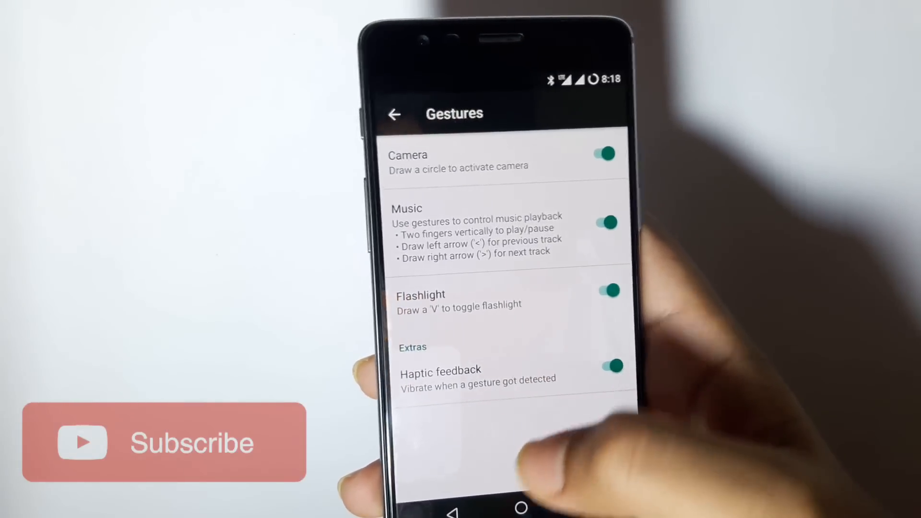